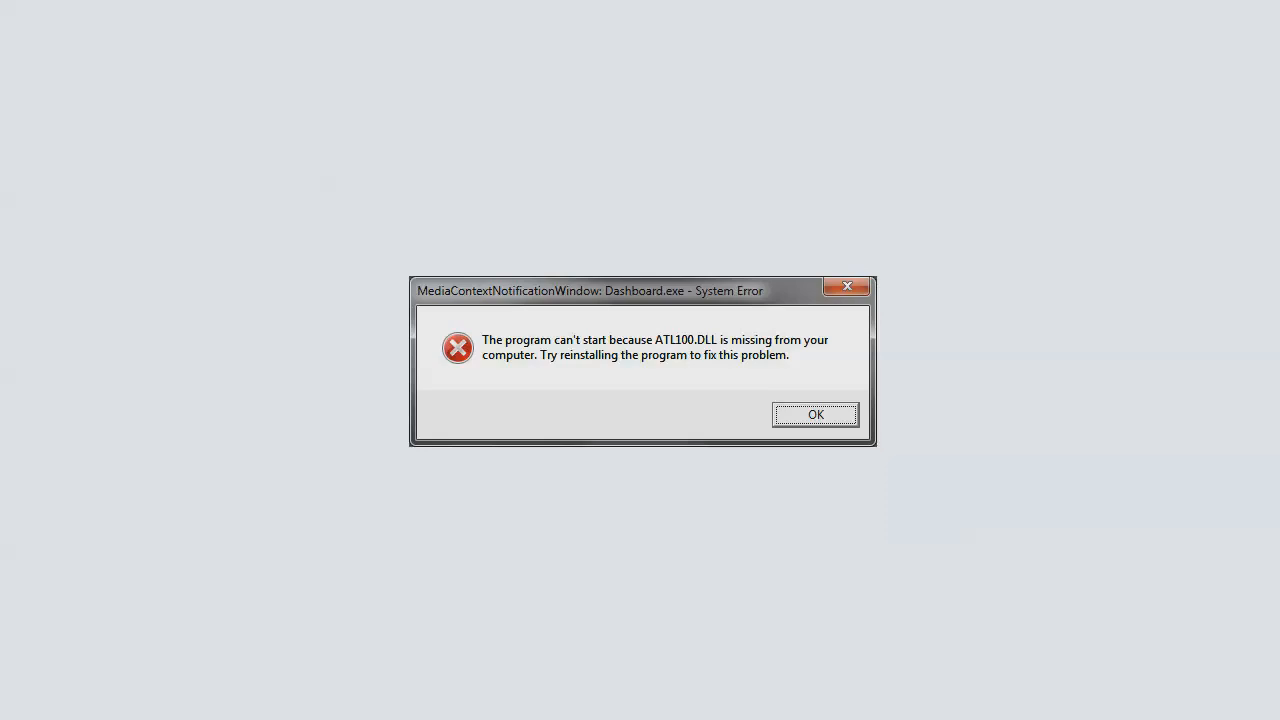
Step: Dismiss the Dashboard.exe system error about the missing ATL100.DLL
{"action": "left_click", "coordinate": [815, 414]}
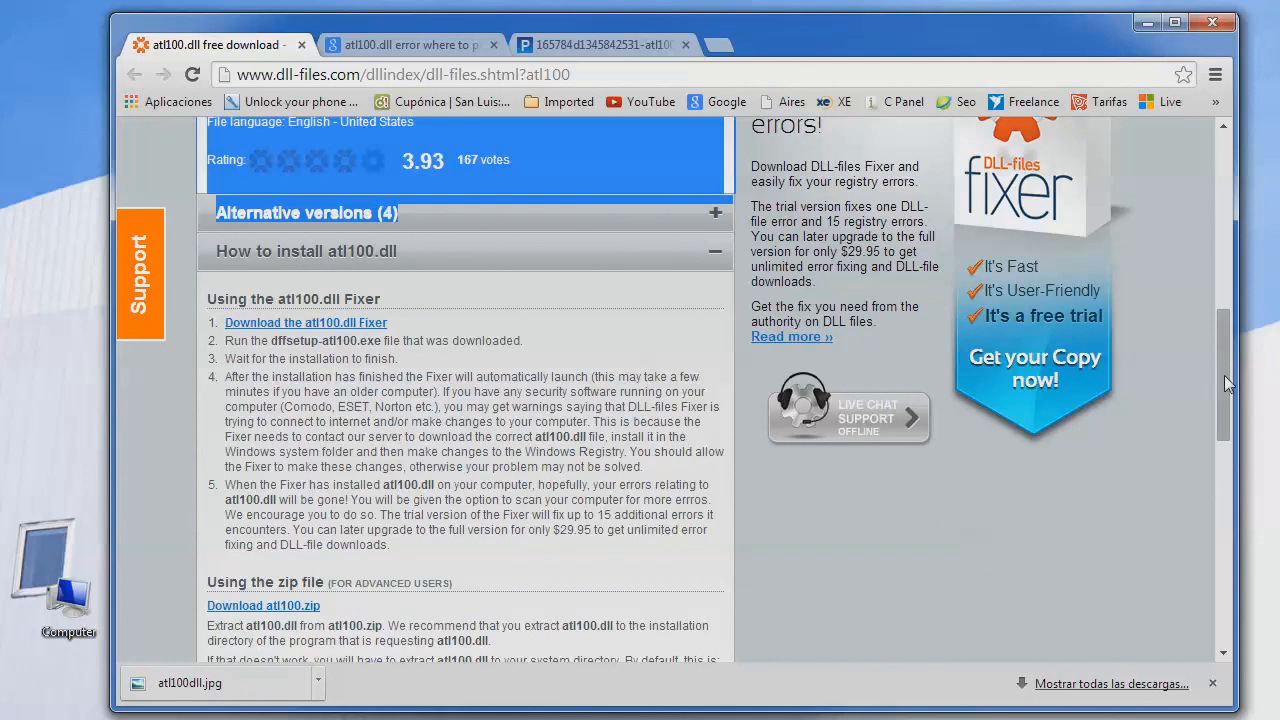
Step: Download atl100.zip from dll-files.com and show it in the Downloads folder
{"action": "scroll", "scroll_direction": "up", "scroll_amount": 3}
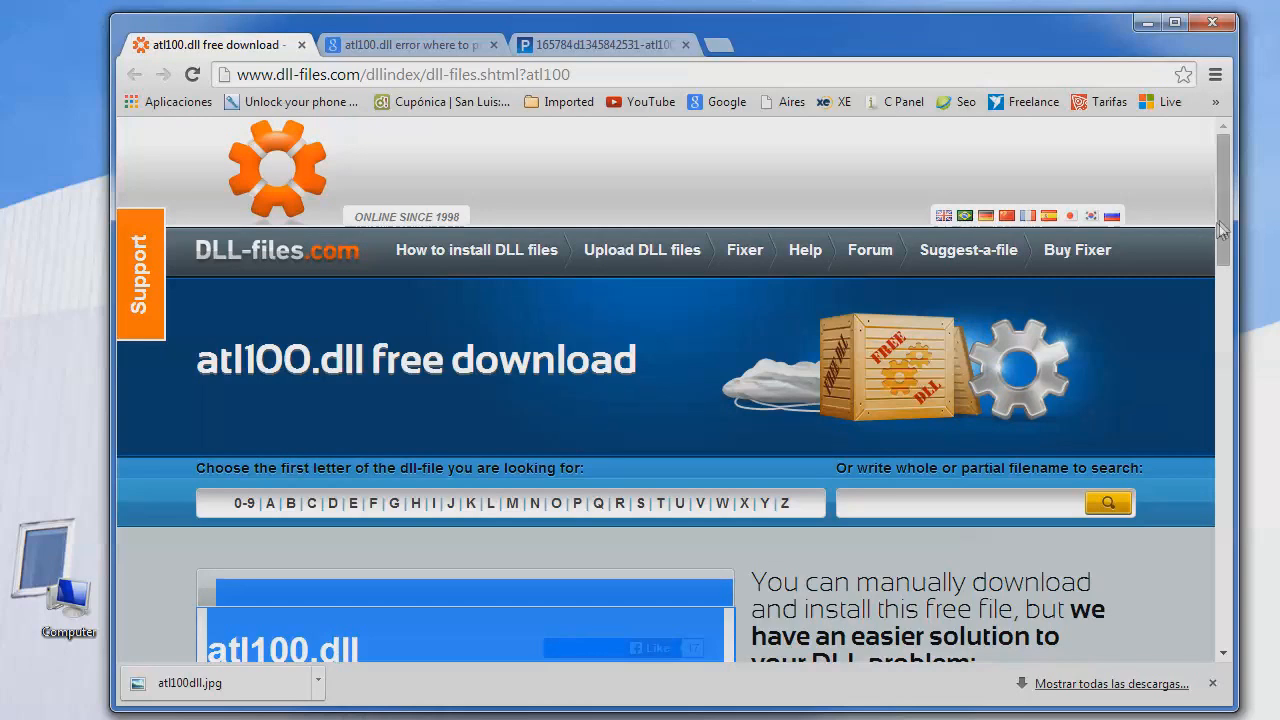
{"action": "scroll", "scroll_direction": "down", "scroll_amount": 3}
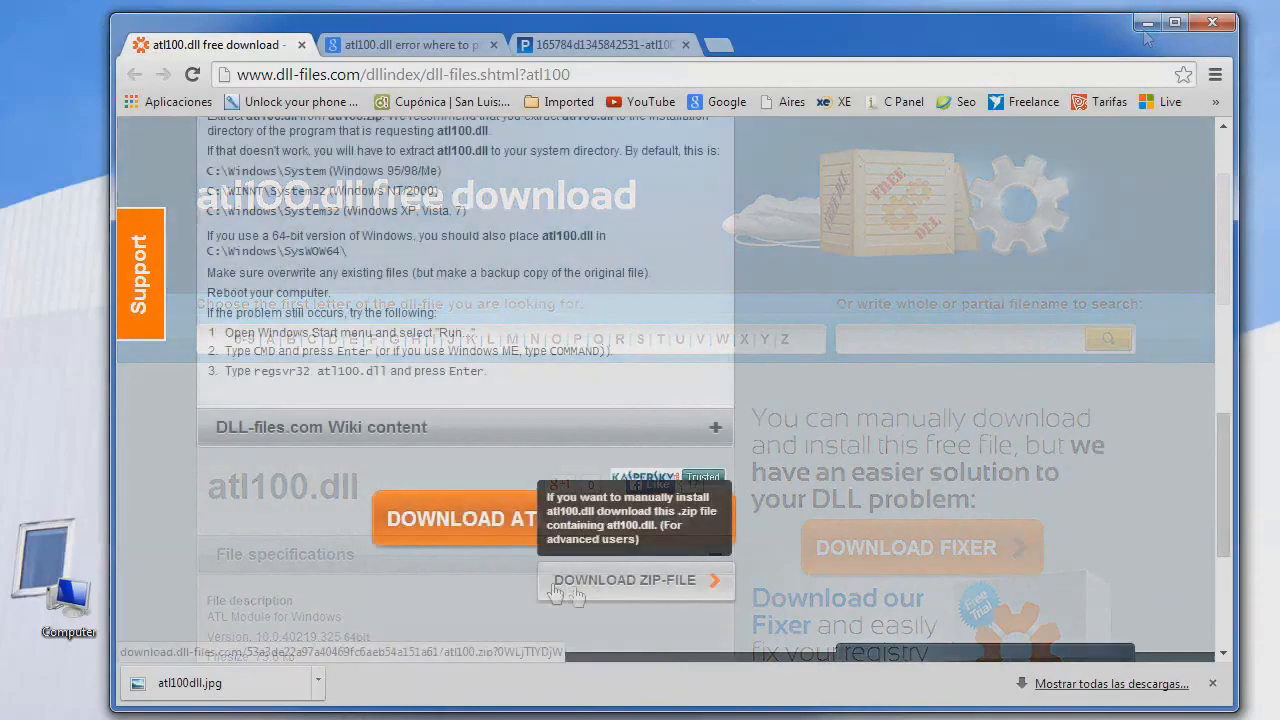
{"action": "left_click", "coordinate": [635, 580]}
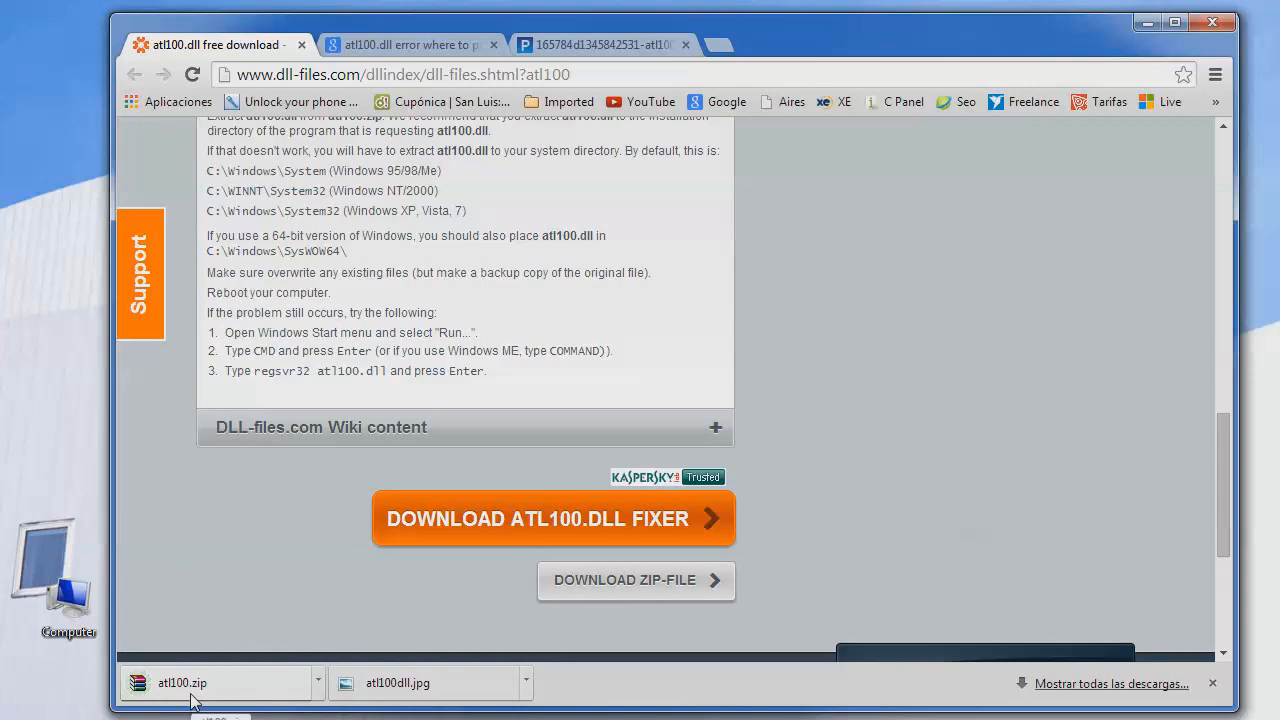
{"action": "left_click", "coordinate": [318, 683]}
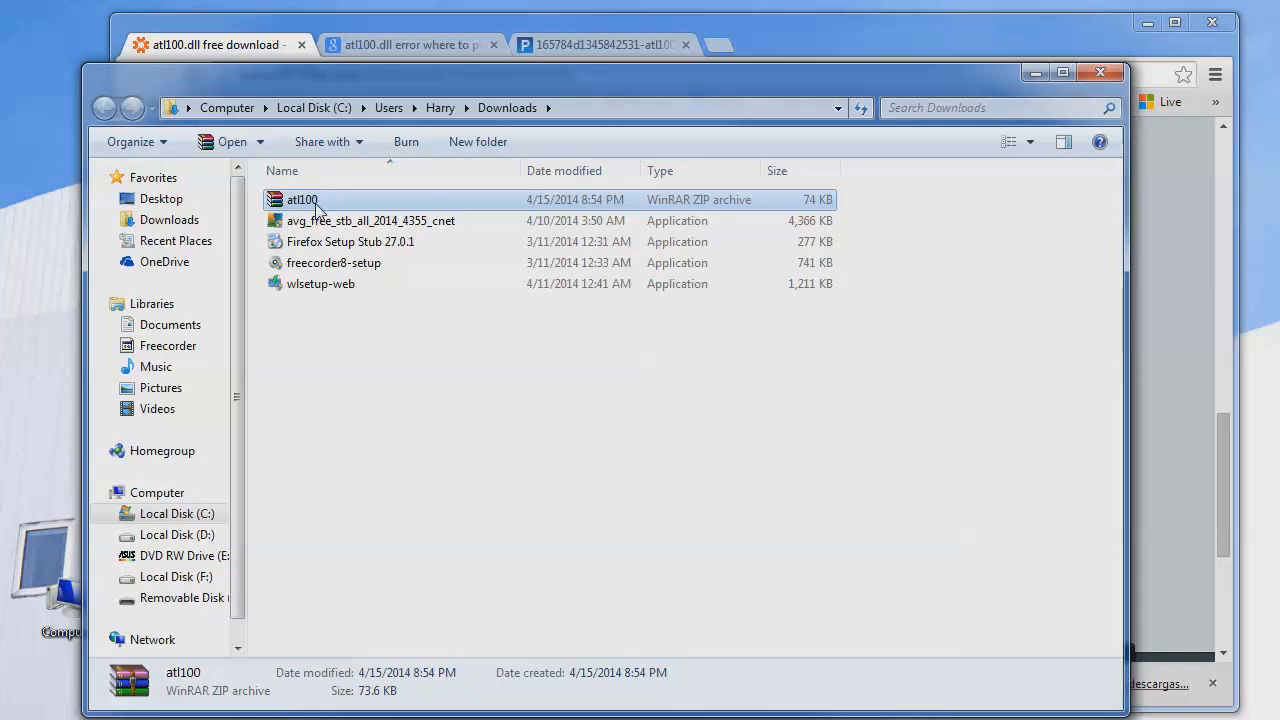
Step: Open the atl100 ZIP archive from Downloads in WinRAR
{"action": "double_click", "coordinate": [301, 199]}
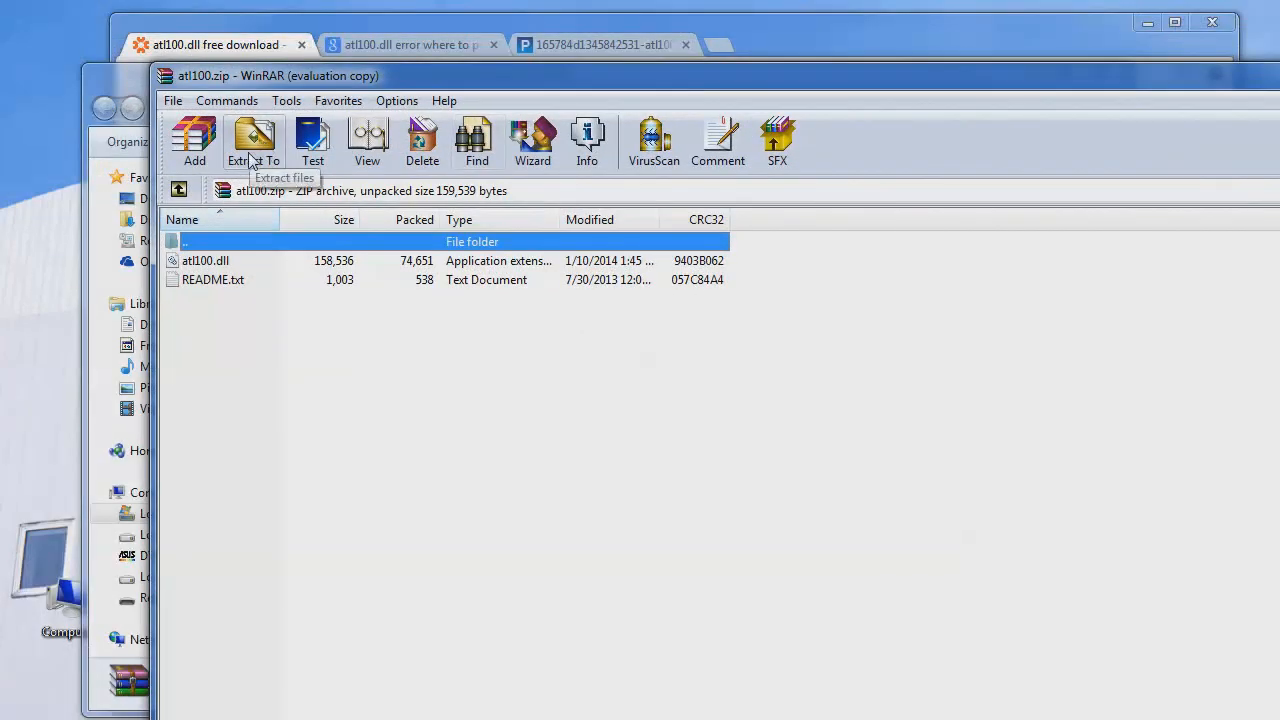
Step: Extract atl100.zip's contents to the Desktop folder using WinRAR's Extract To
{"action": "left_click", "coordinate": [253, 140]}
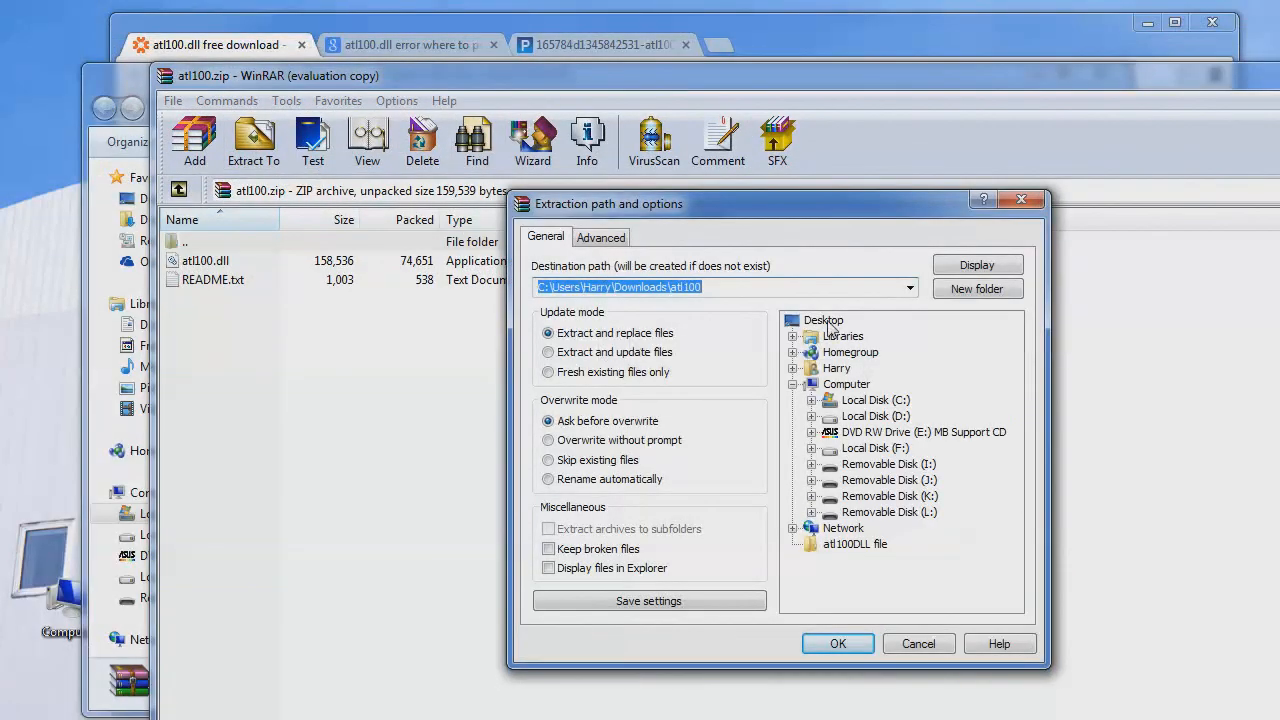
{"action": "left_click", "coordinate": [823, 320]}
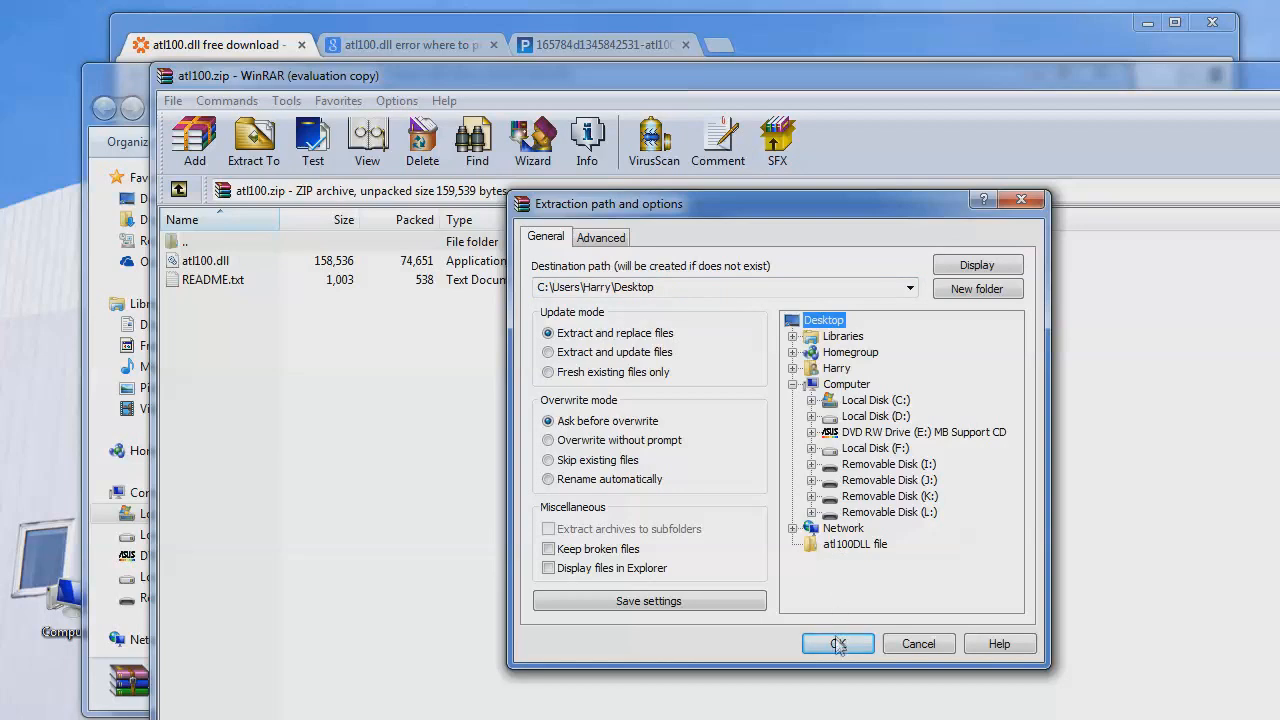
{"action": "left_click", "coordinate": [838, 643]}
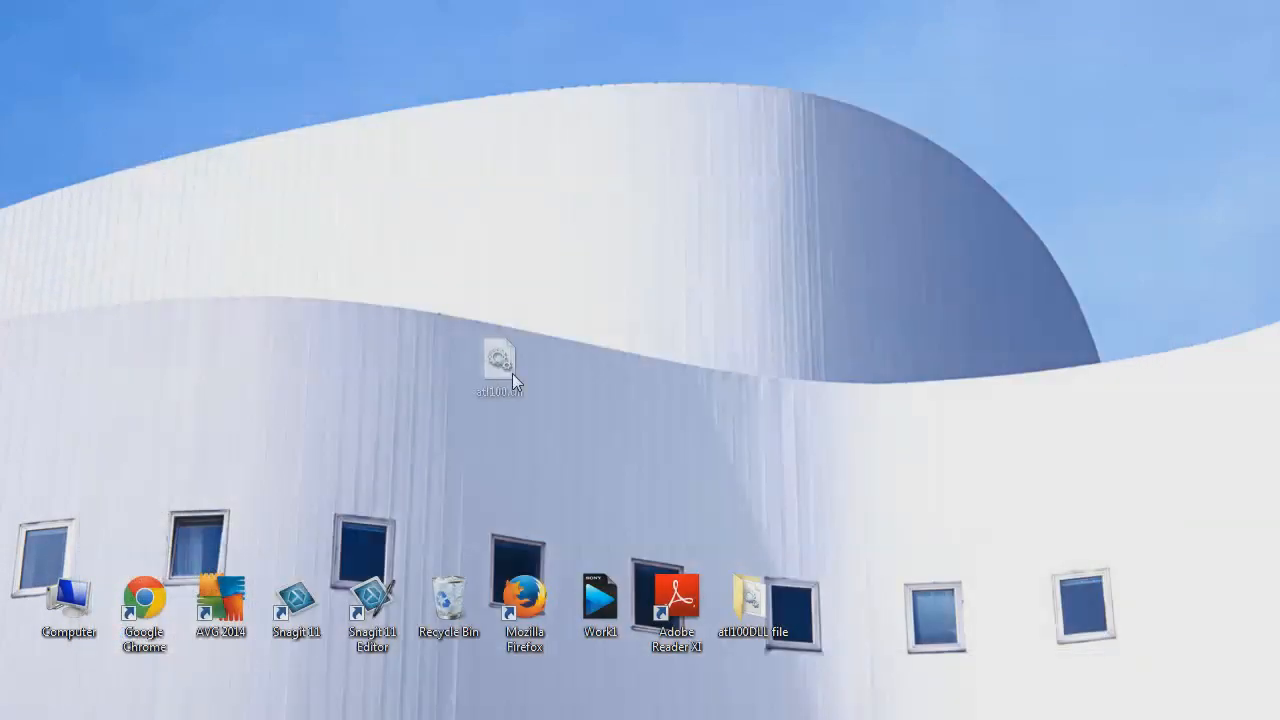
Step: Move atl100.dll to mid-desktop and check its Properties details
{"action": "left_click_drag", "start_coordinate": [500, 360], "coordinate": [600, 300]}
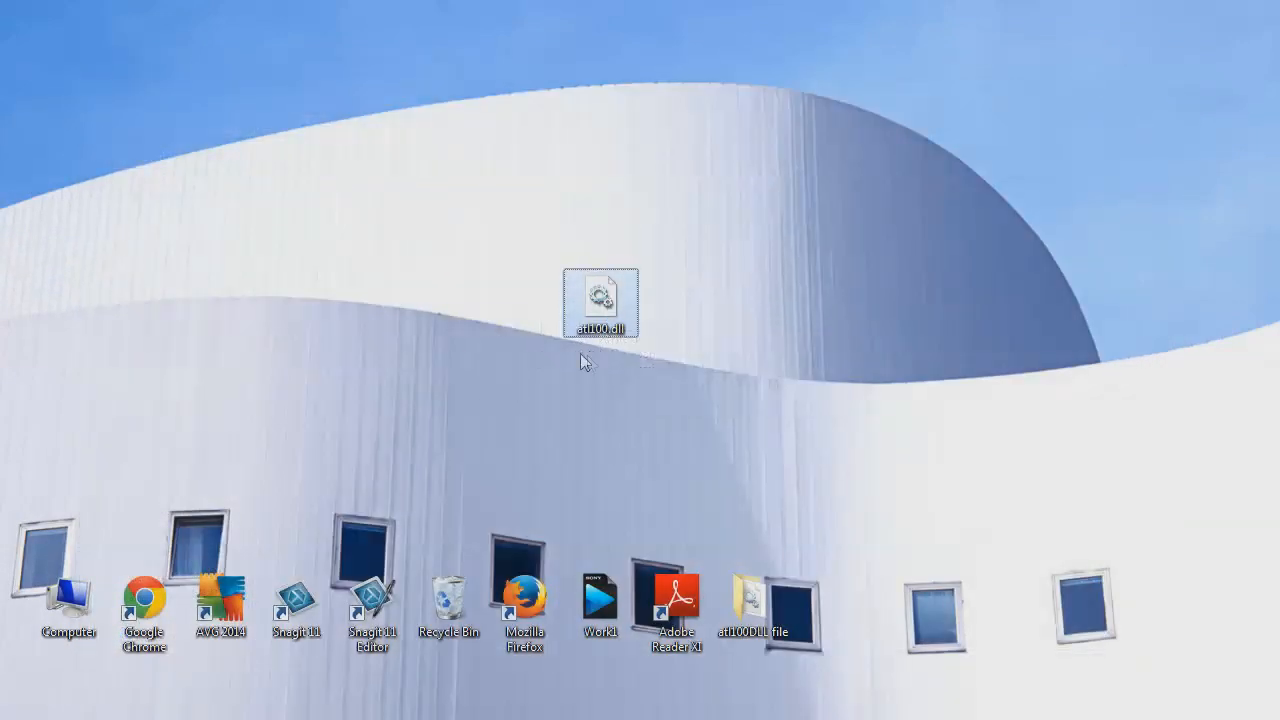
{"action": "right_click", "coordinate": [600, 300]}
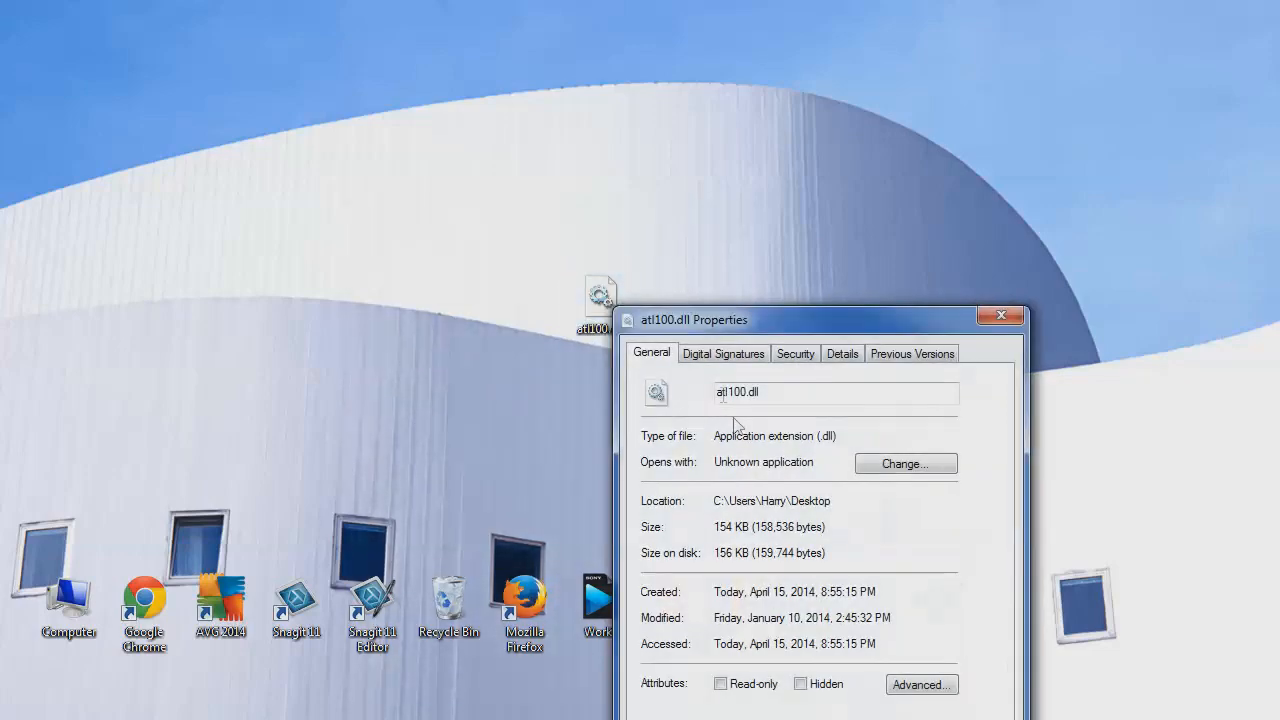
{"action": "left_click", "coordinate": [770, 392]}
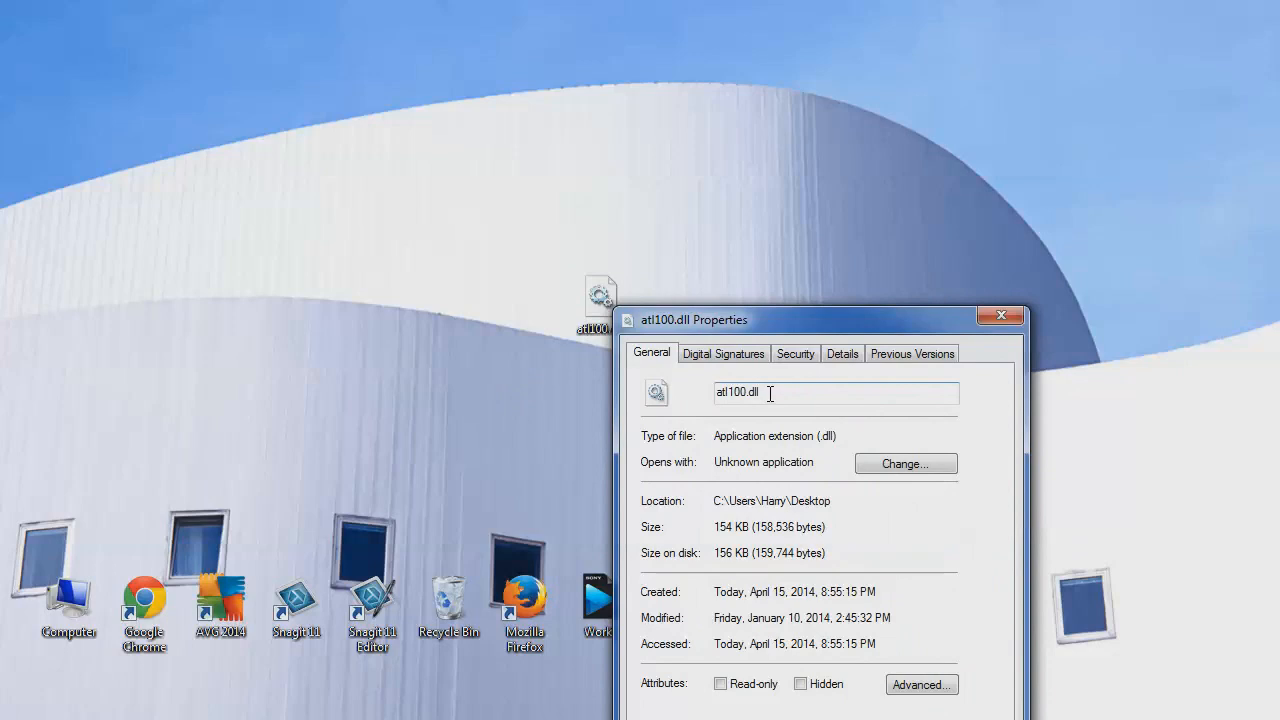
{"action": "left_click", "coordinate": [1001, 316]}
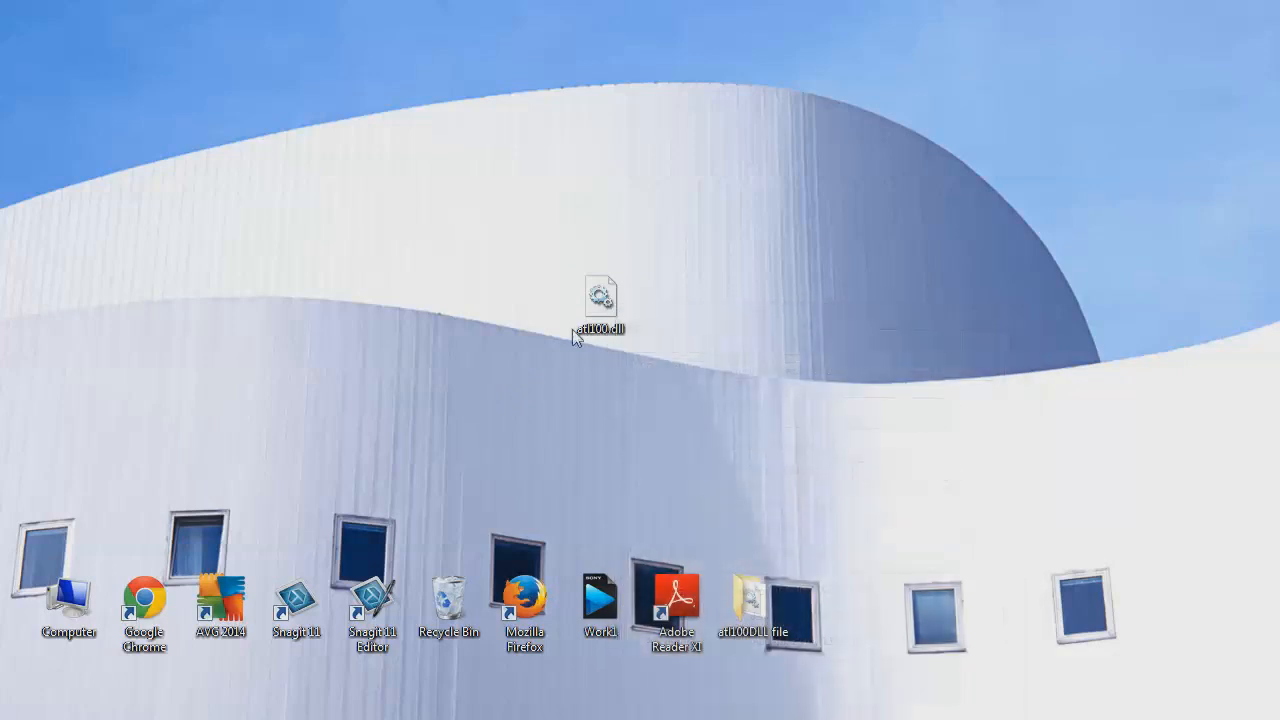
{"action": "right_click", "coordinate": [600, 295]}
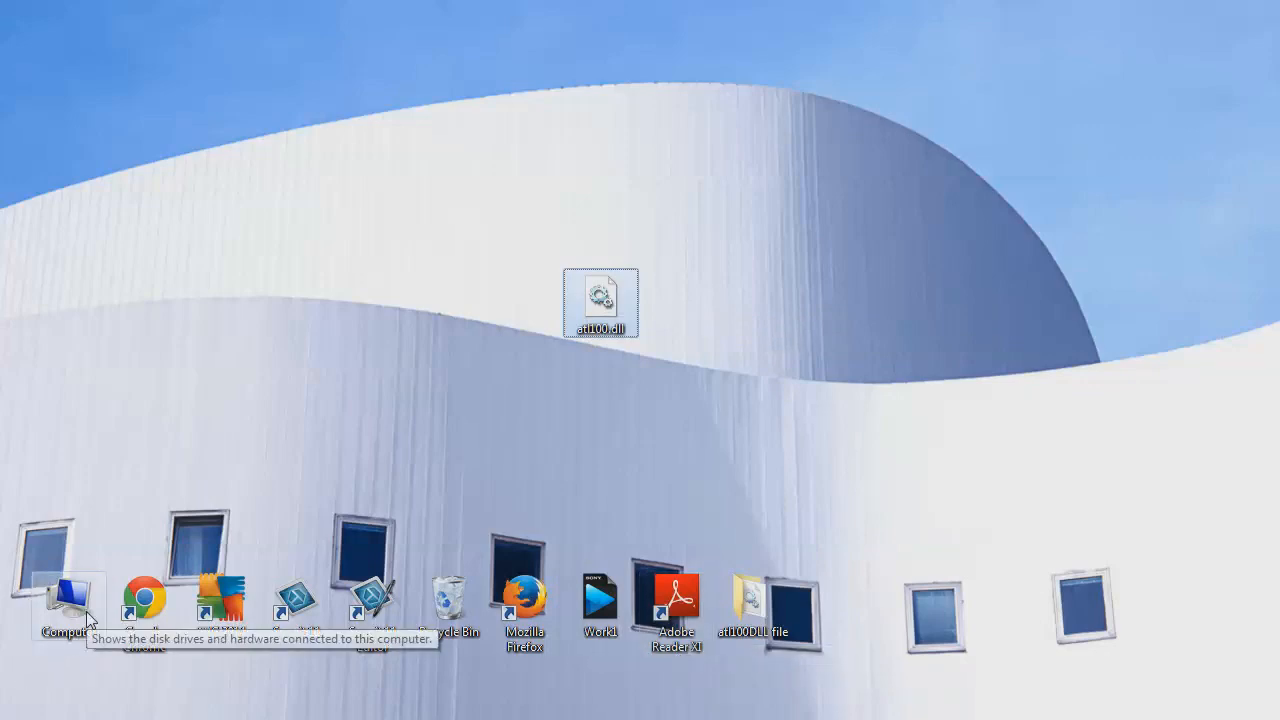
Step: Navigate Computer > Local Disk (C:) > Windows > SysWOW64
{"action": "double_click", "coordinate": [65, 605]}
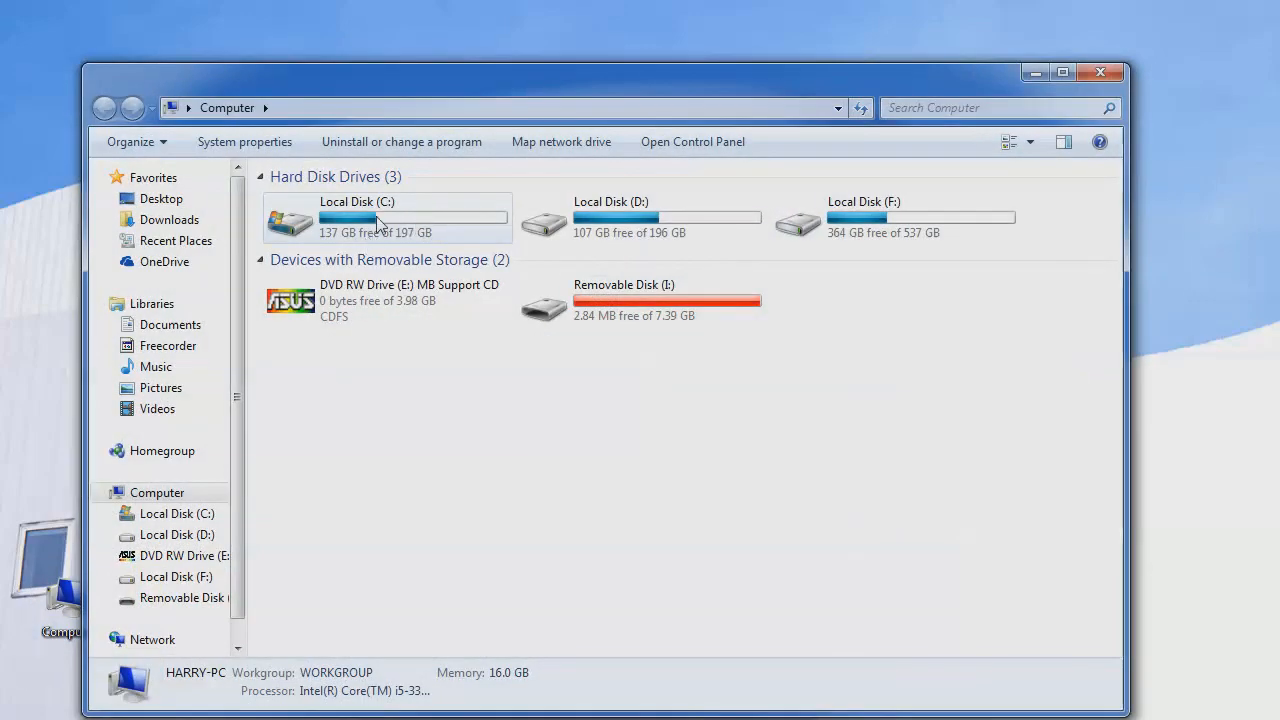
{"action": "double_click", "coordinate": [357, 217]}
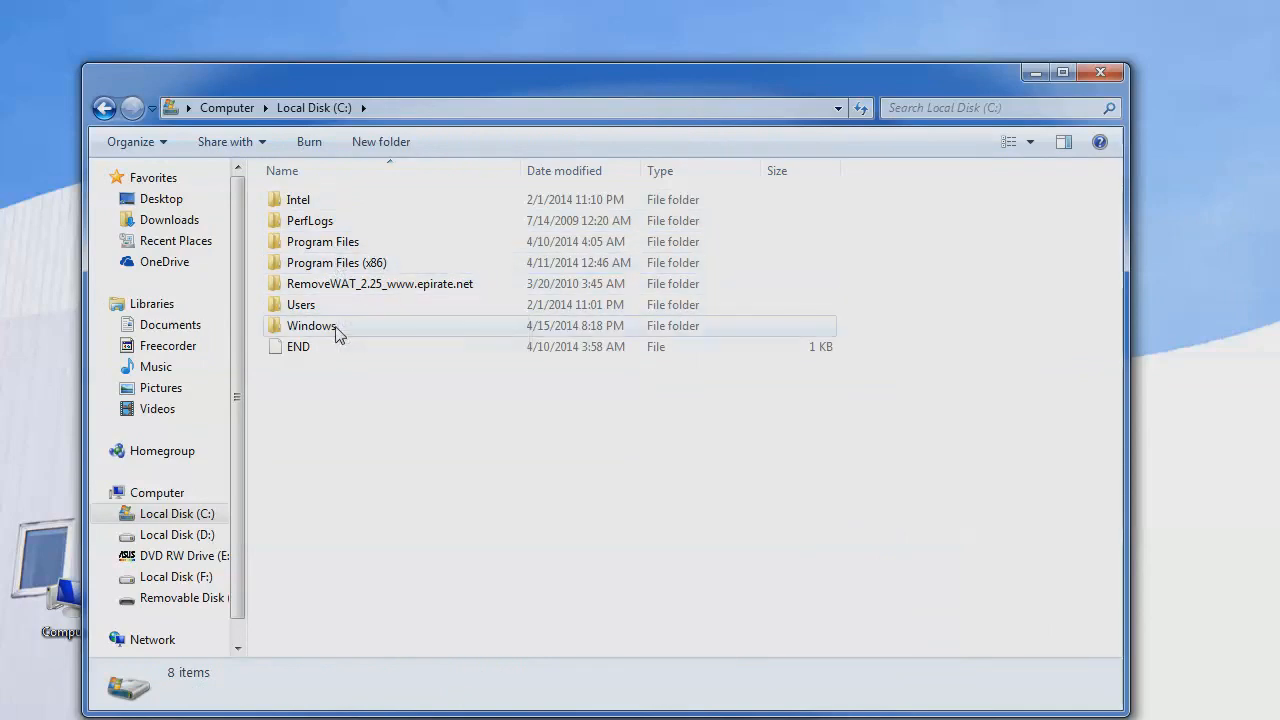
{"action": "double_click", "coordinate": [311, 325]}
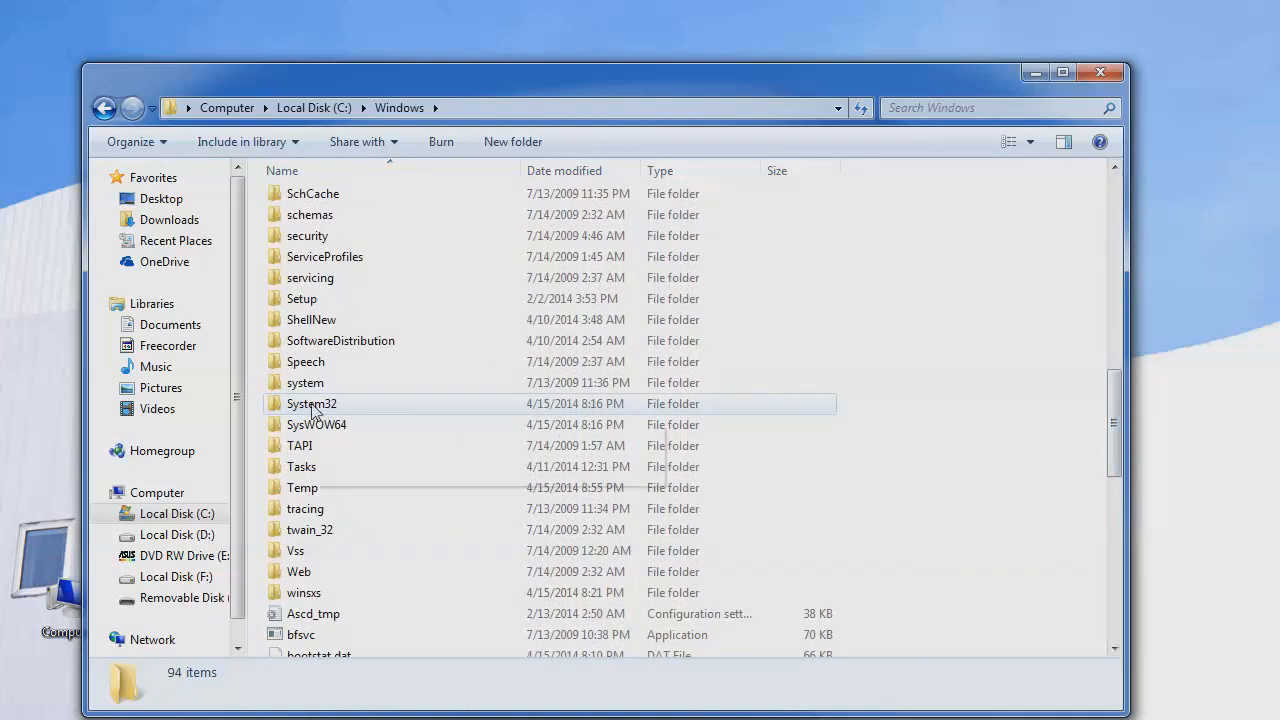
{"action": "mouse_move", "coordinate": [311, 403]}
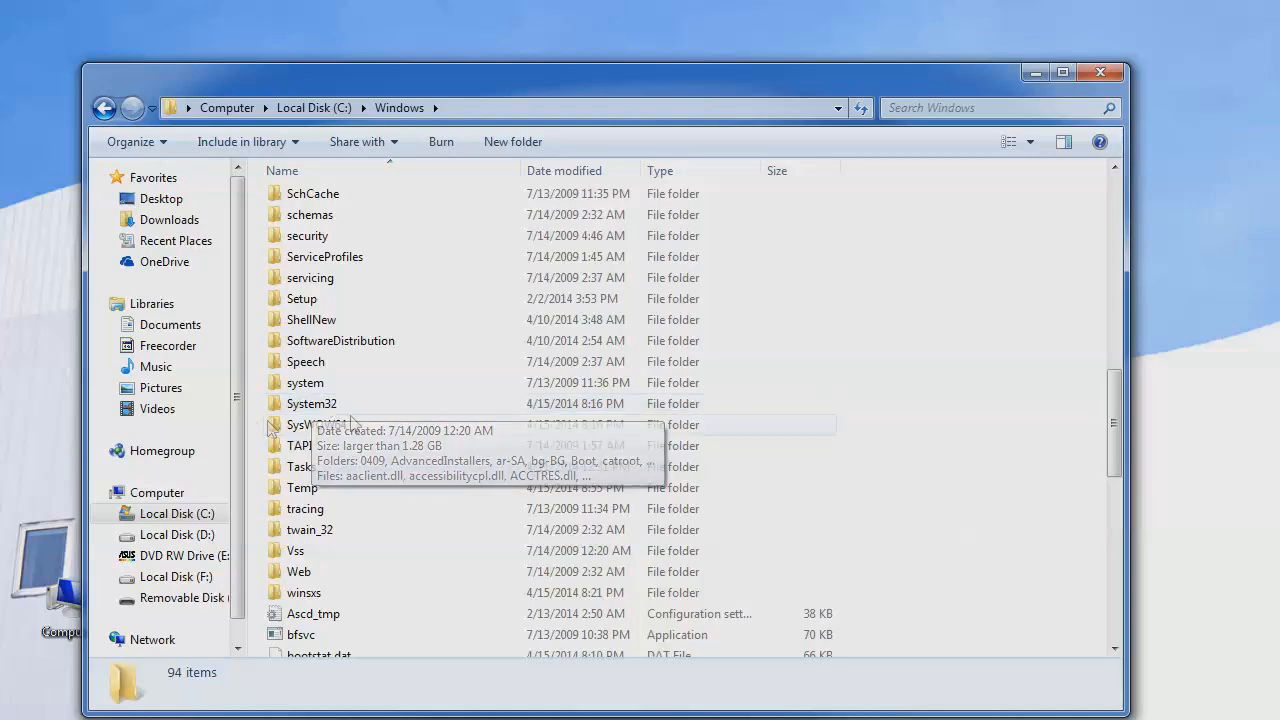
{"action": "double_click", "coordinate": [311, 424]}
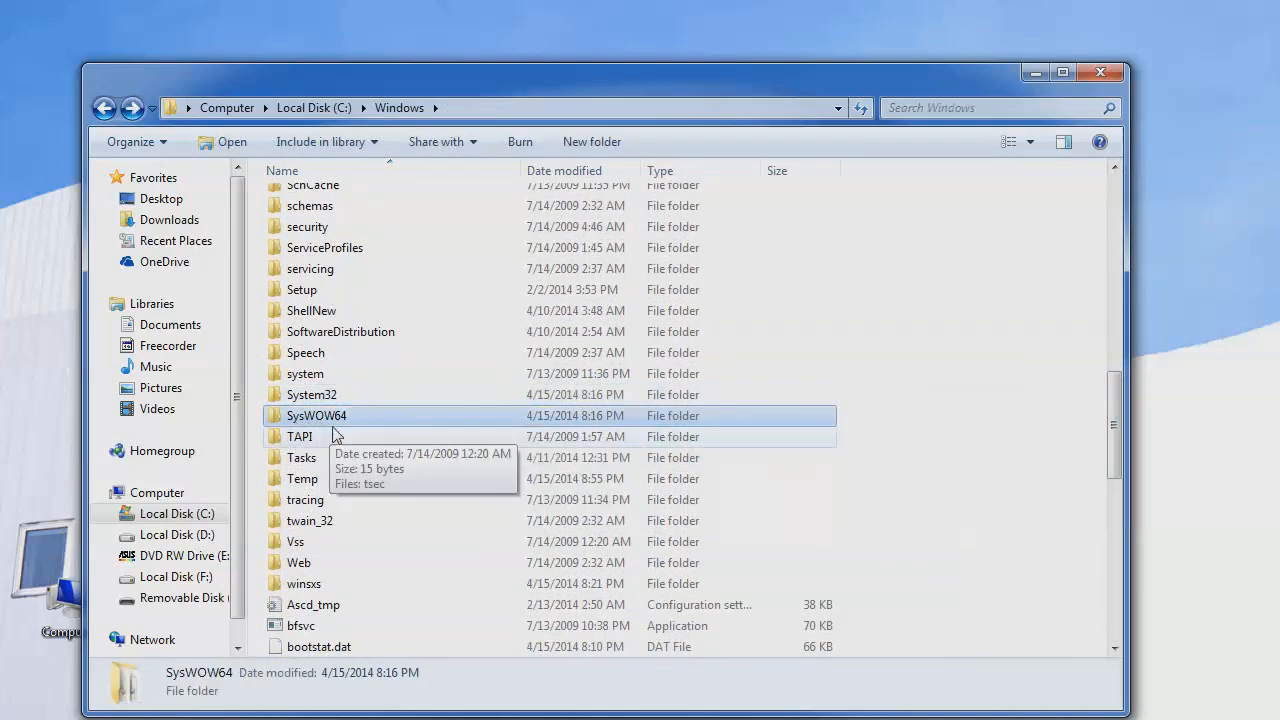
{"action": "mouse_move", "coordinate": [335, 430]}
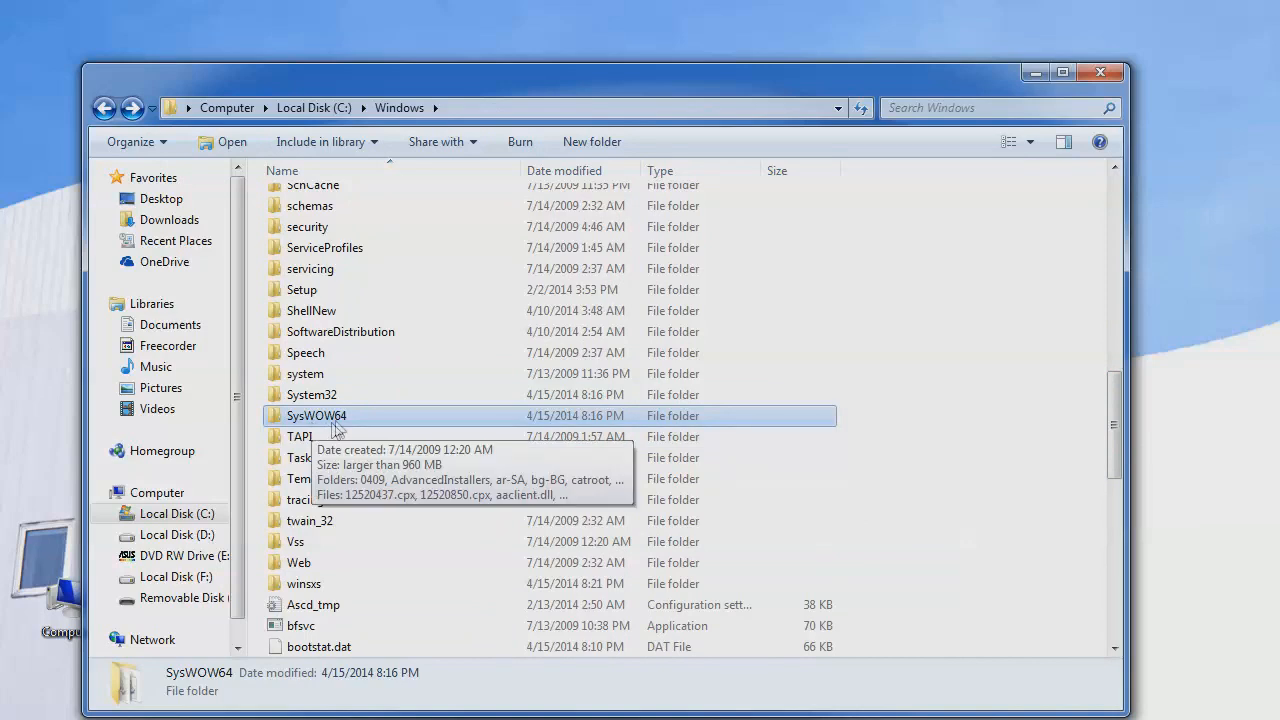
{"action": "double_click", "coordinate": [316, 415]}
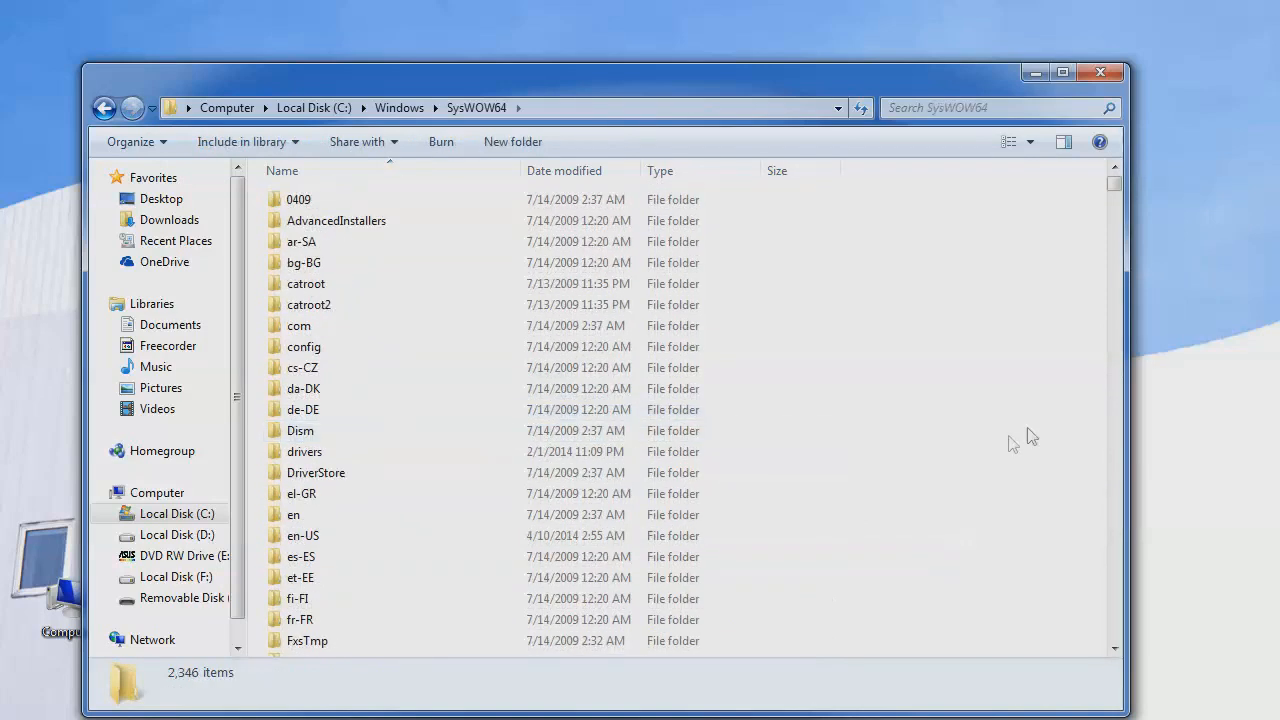
Step: Leave SysWOW64 and return to the C:\Windows folder listing System32 and SysWOW64
{"action": "right_click", "coordinate": [1013, 443]}
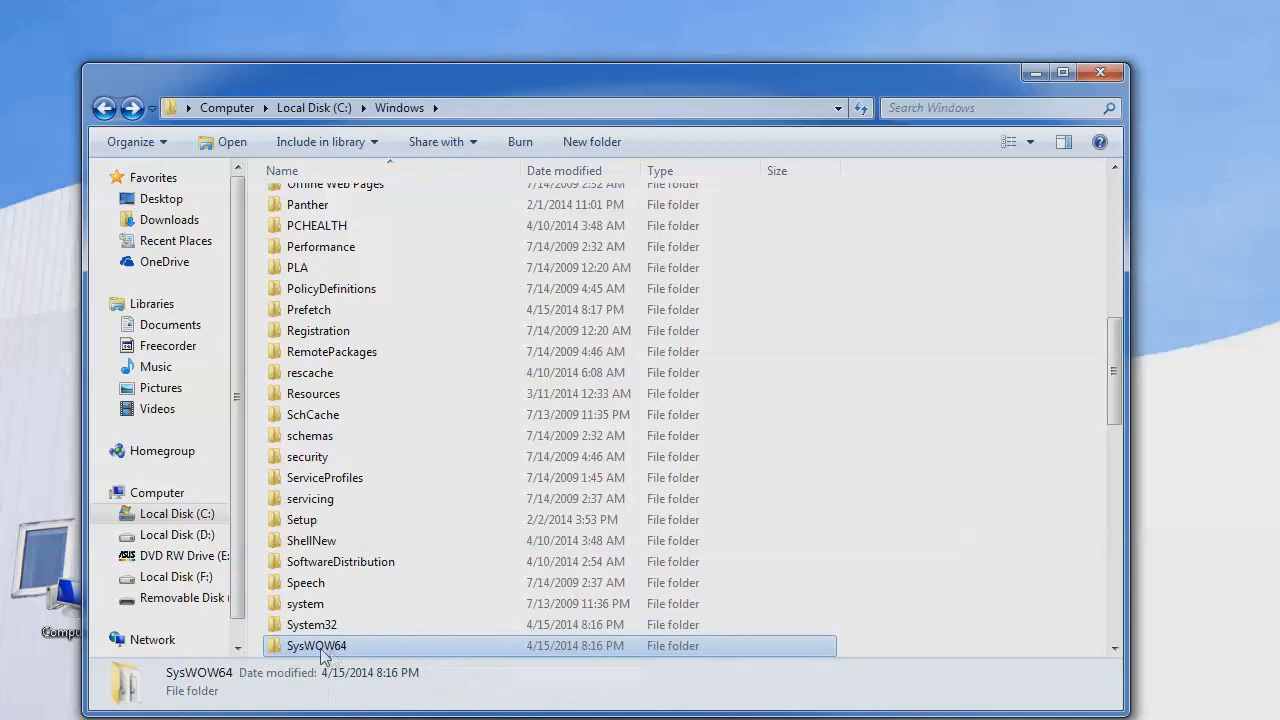
{"action": "double_click", "coordinate": [311, 624]}
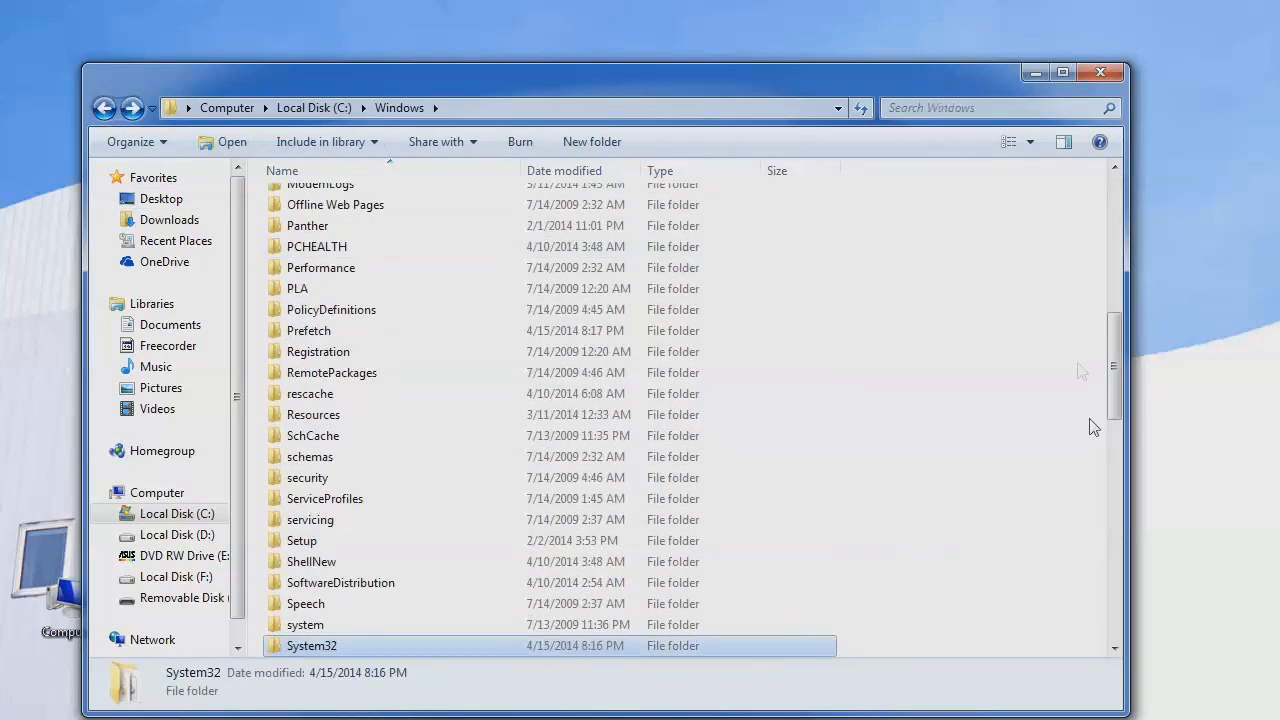
{"action": "mouse_move", "coordinate": [1113, 175]}
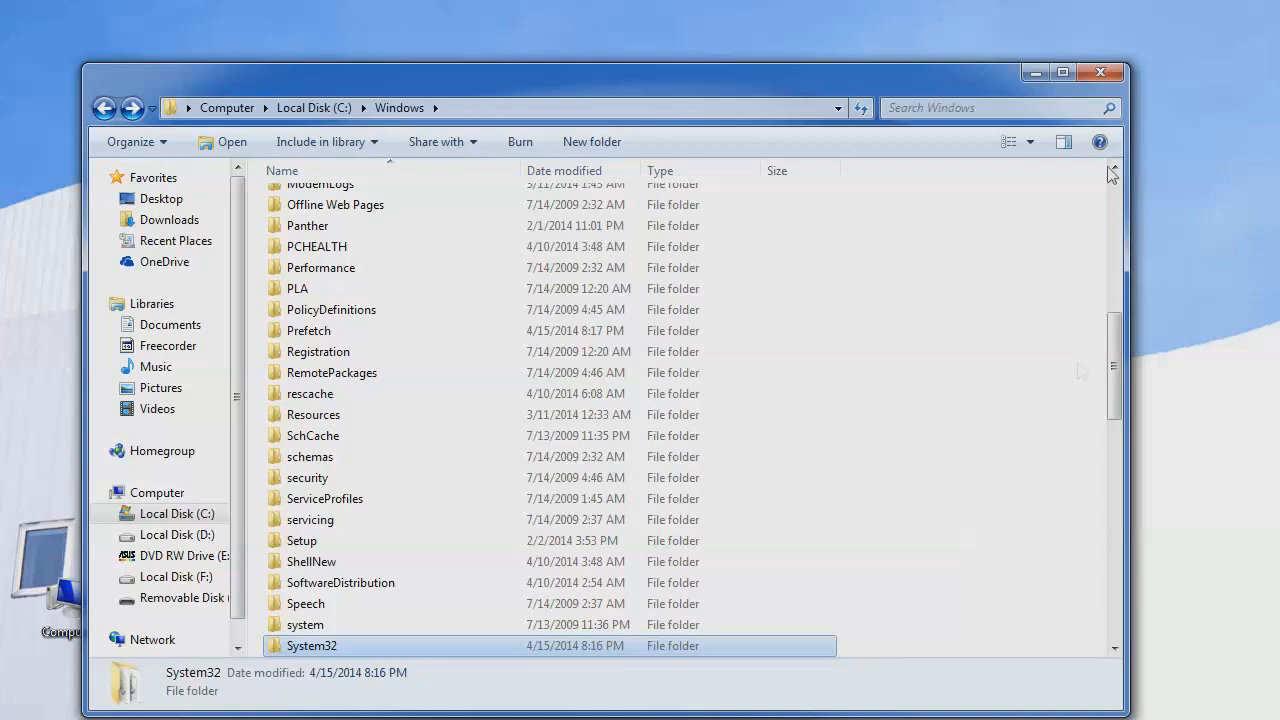